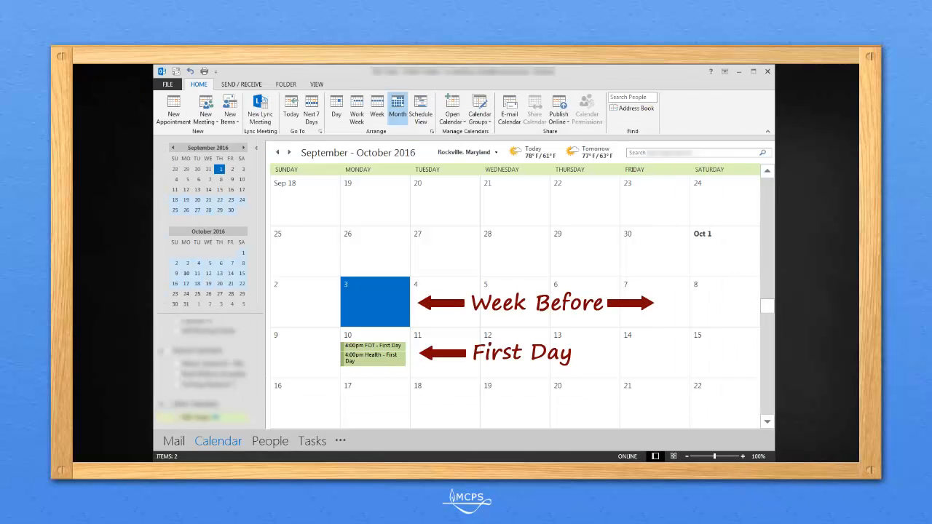
Log in to PDO as user 'stu_dent2' after checking the site's security verification.
left_click(175, 440)
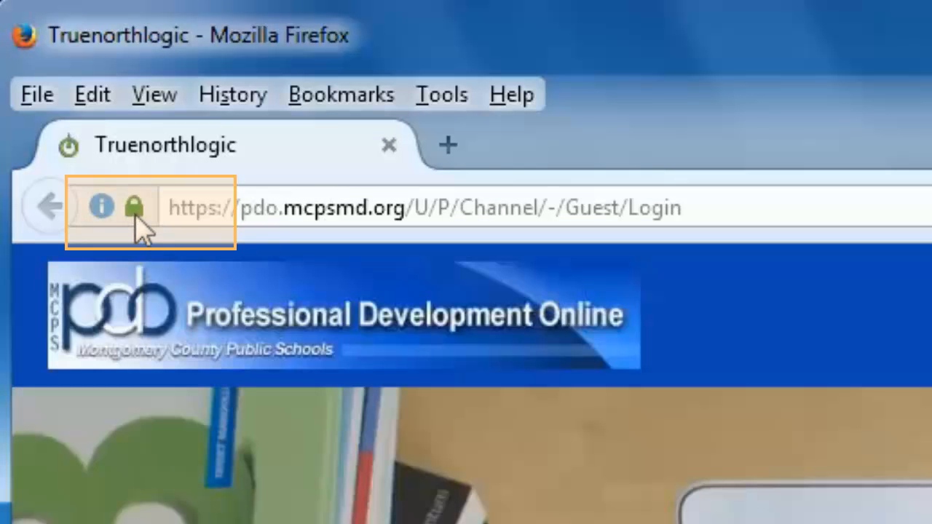
left_click(134, 207)
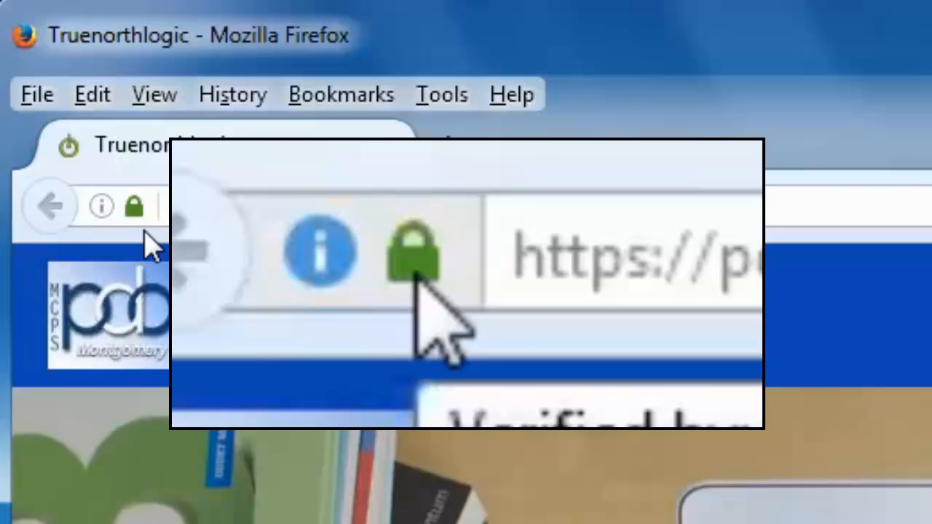
mouse_move(134, 207)
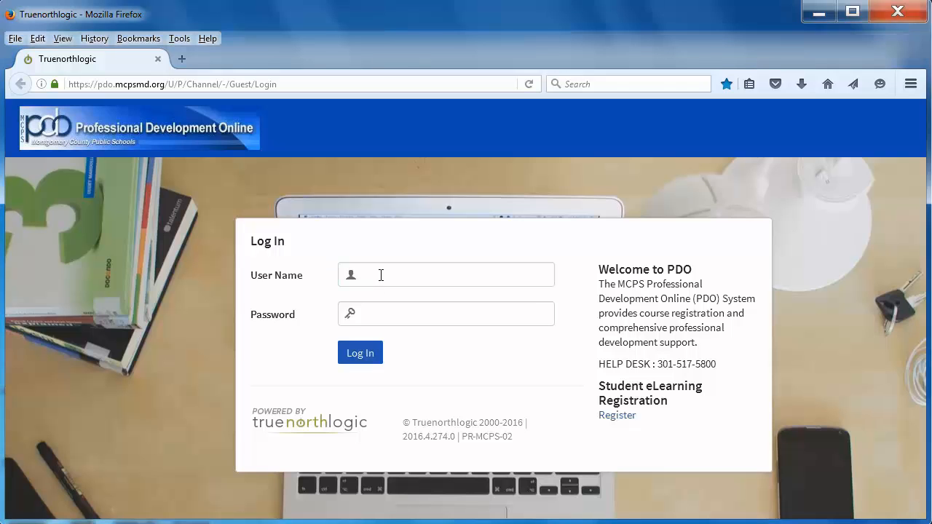
type("stu_dent2")
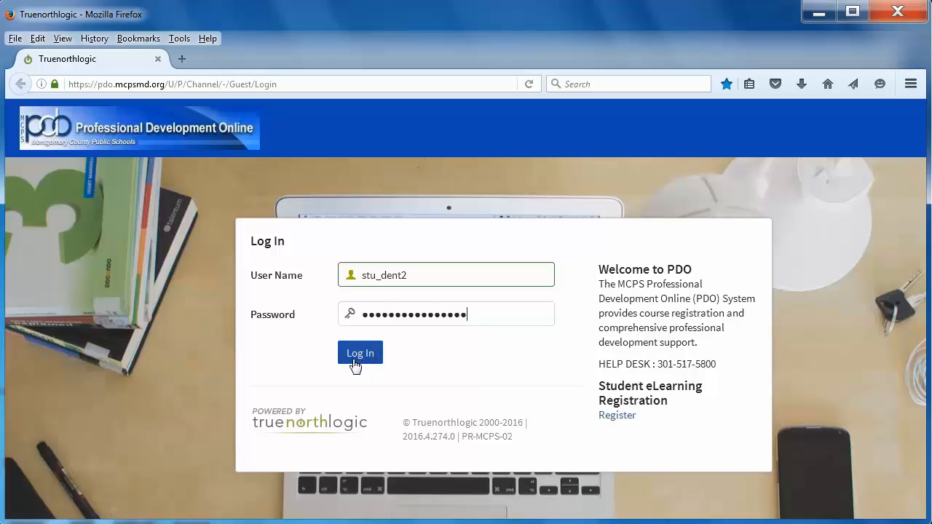
left_click(359, 353)
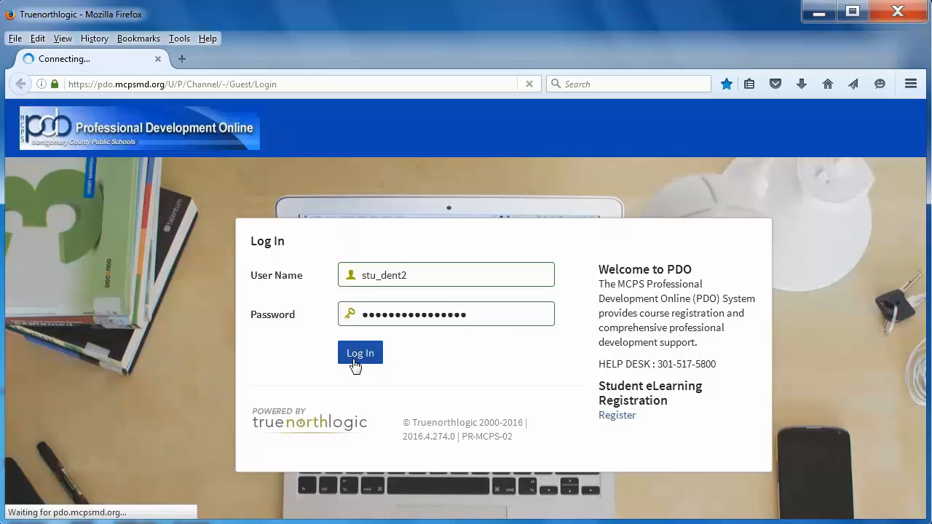
left_click(360, 352)
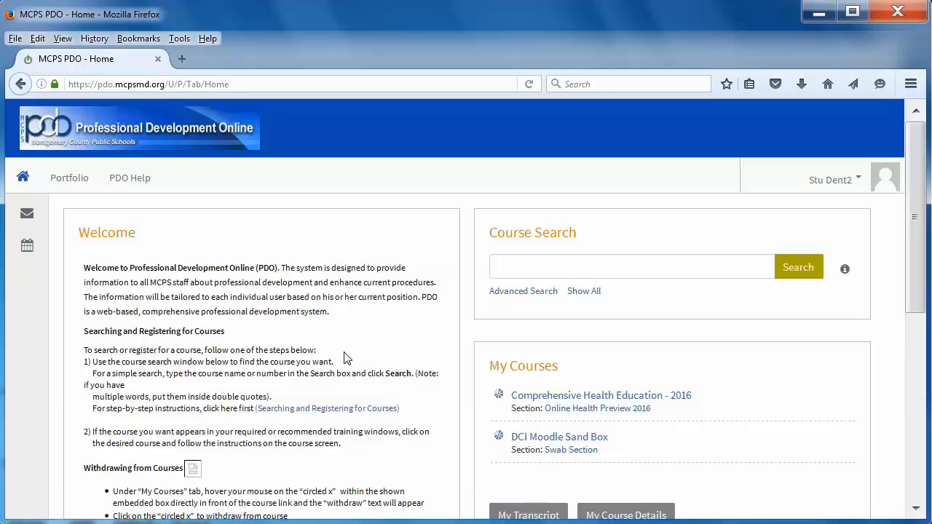
mouse_move(416, 333)
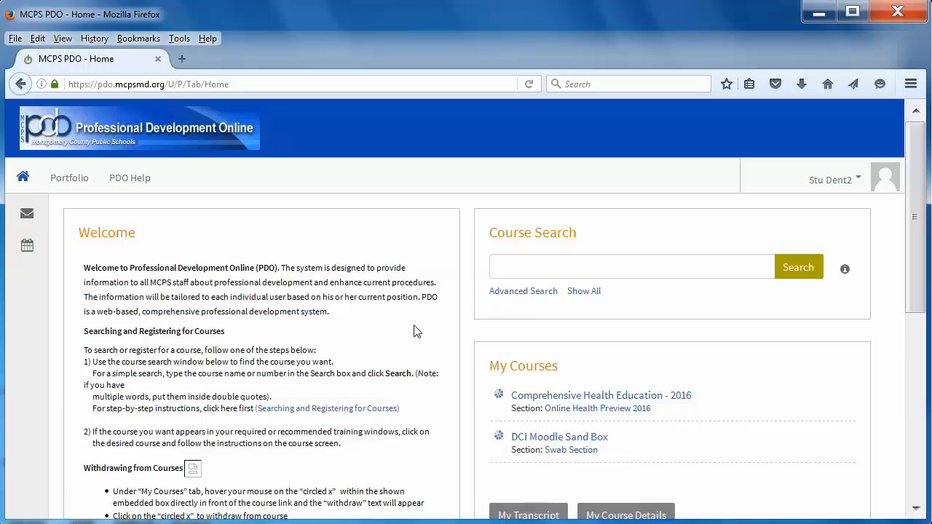
Scroll the home page down to the My Courses and Required Training panels.
scroll("down", 3)
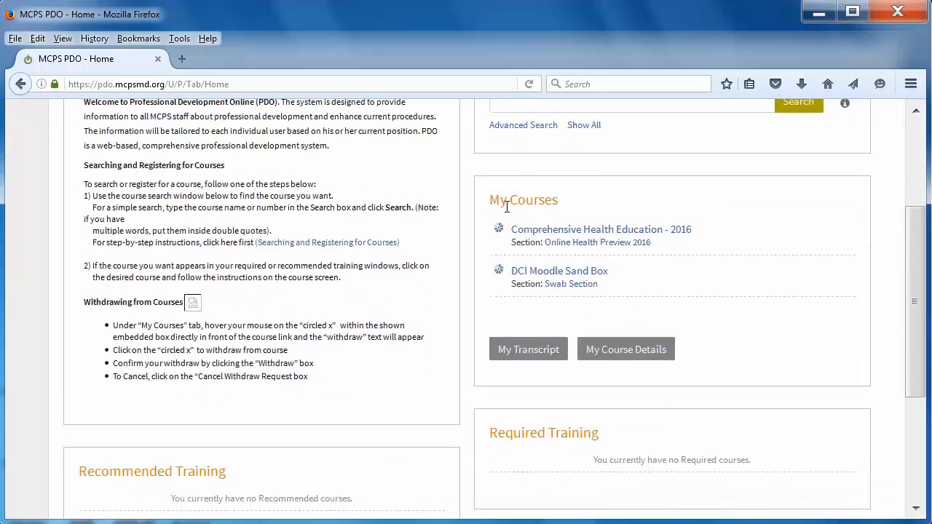
mouse_move(548, 218)
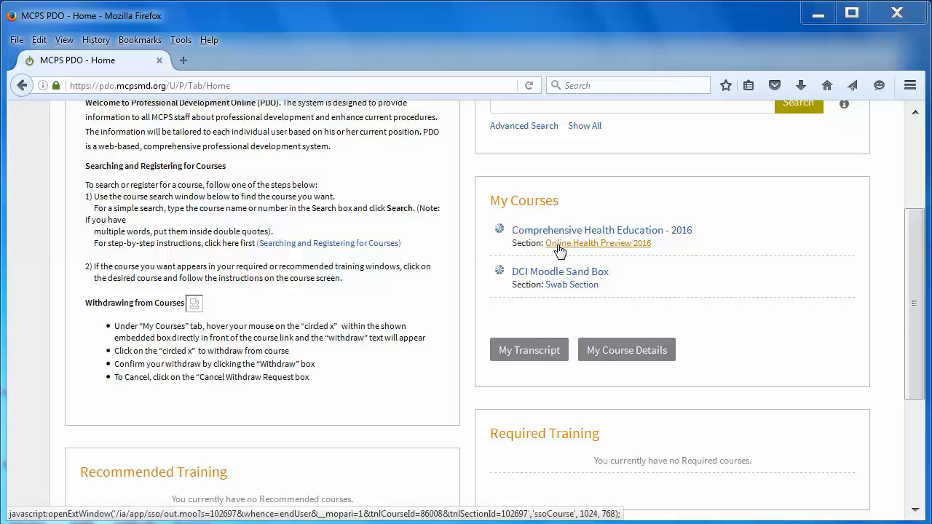
left_click(597, 242)
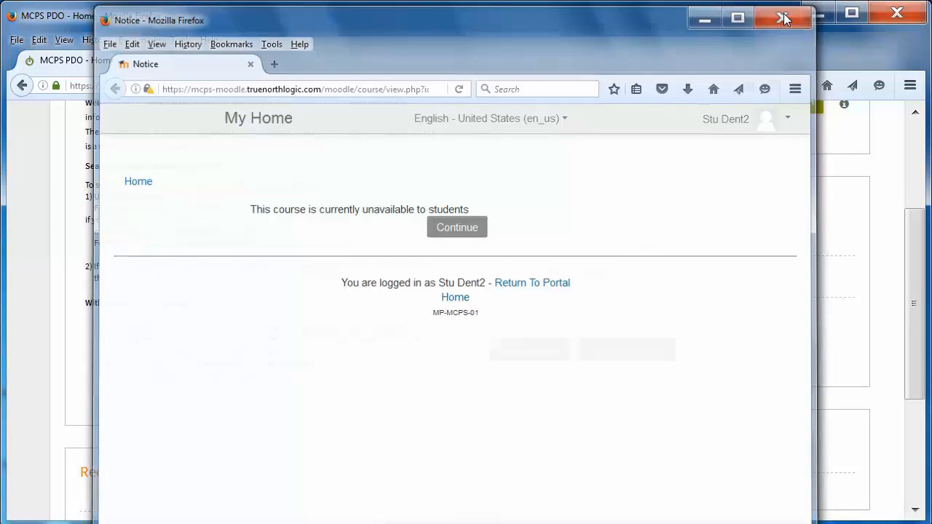
left_click(783, 17)
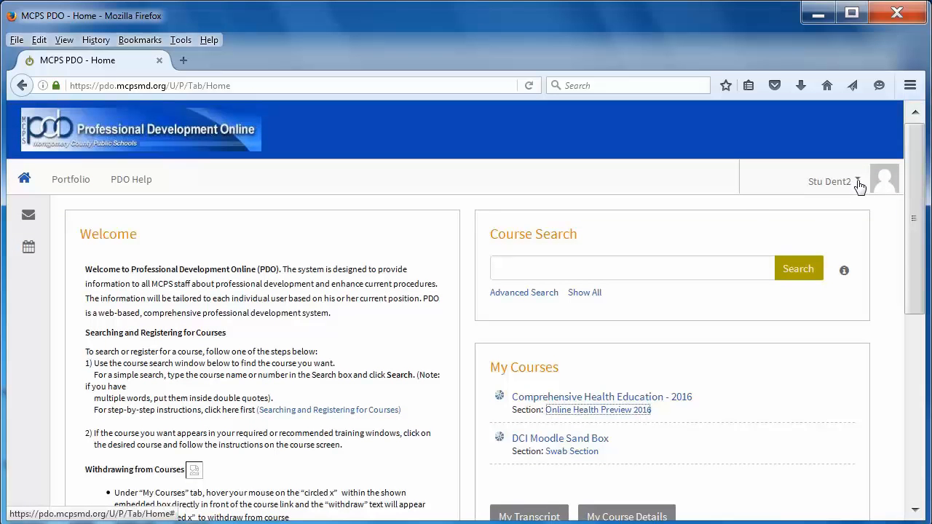
Check the account dropdown, then return to the My Courses panel.
left_click(857, 181)
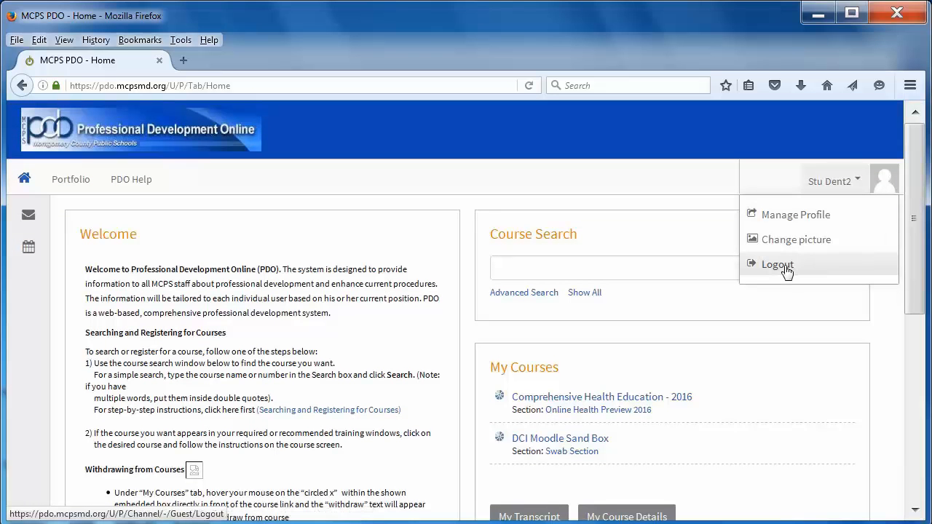
left_click(778, 264)
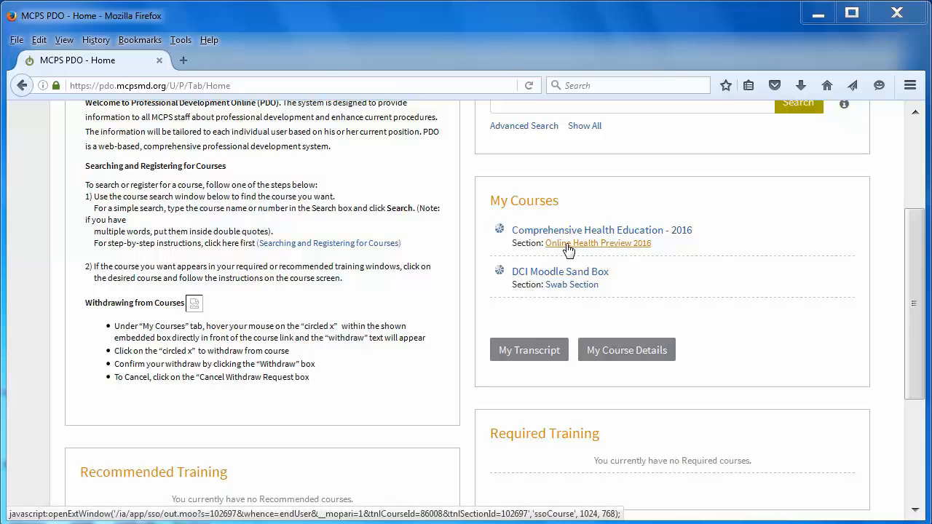
Open the Online Health Preview 2016 course and browse its sections and announcements.
left_click(597, 243)
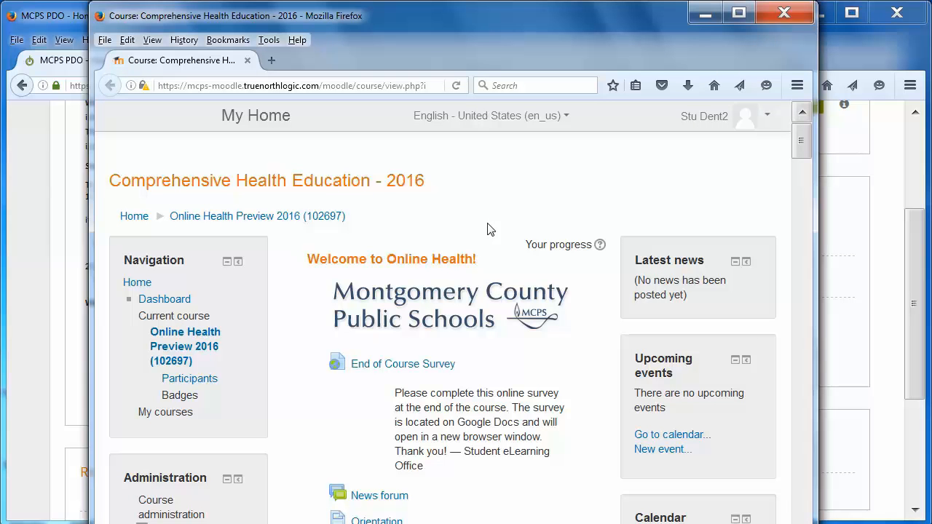
mouse_move(624, 254)
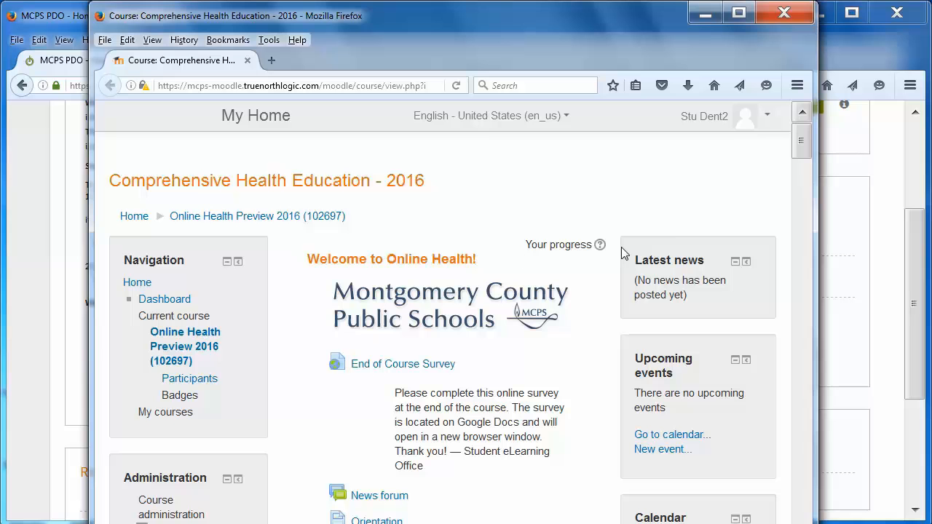
scroll("down", 3)
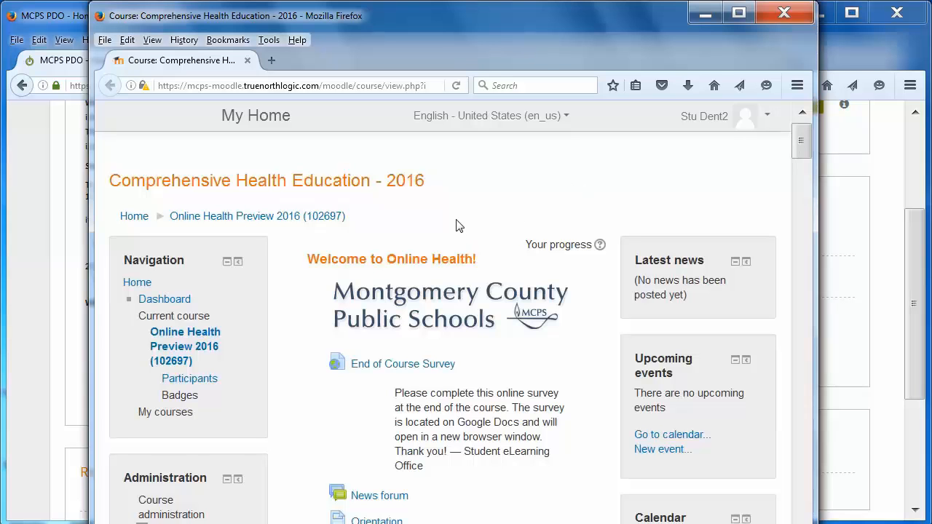
mouse_move(392, 241)
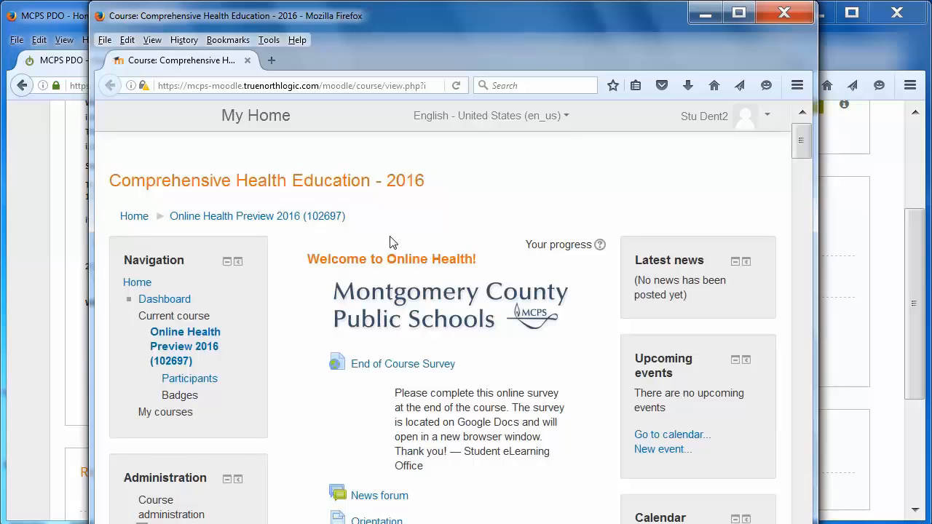
mouse_move(435, 327)
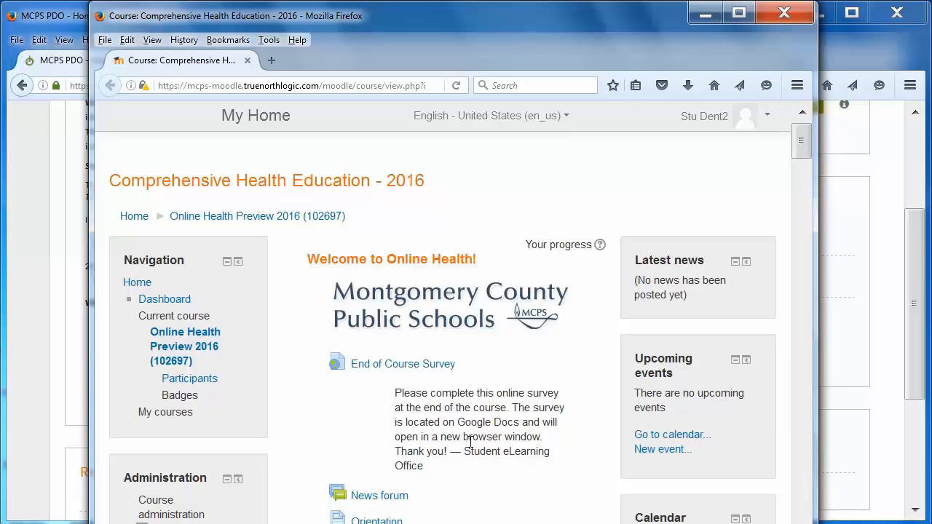
scroll("down", 3)
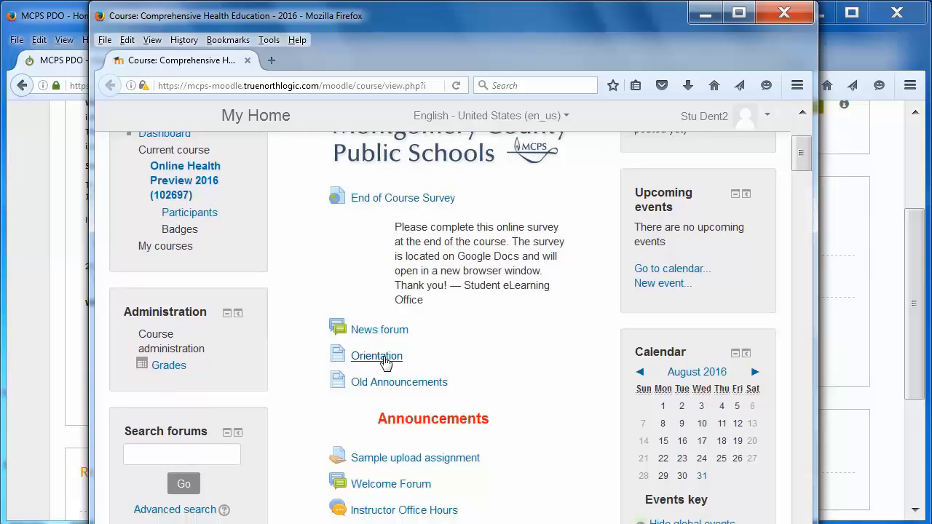
scroll("down", 3)
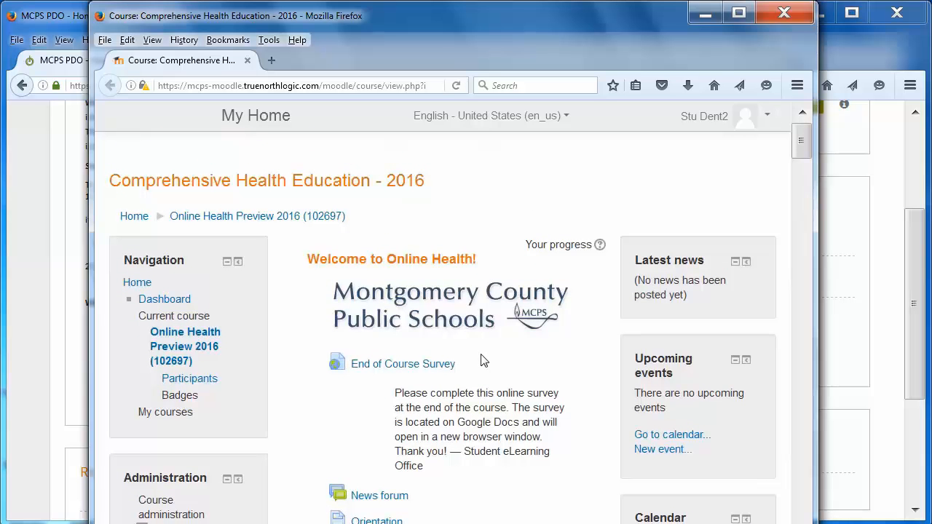
mouse_move(528, 294)
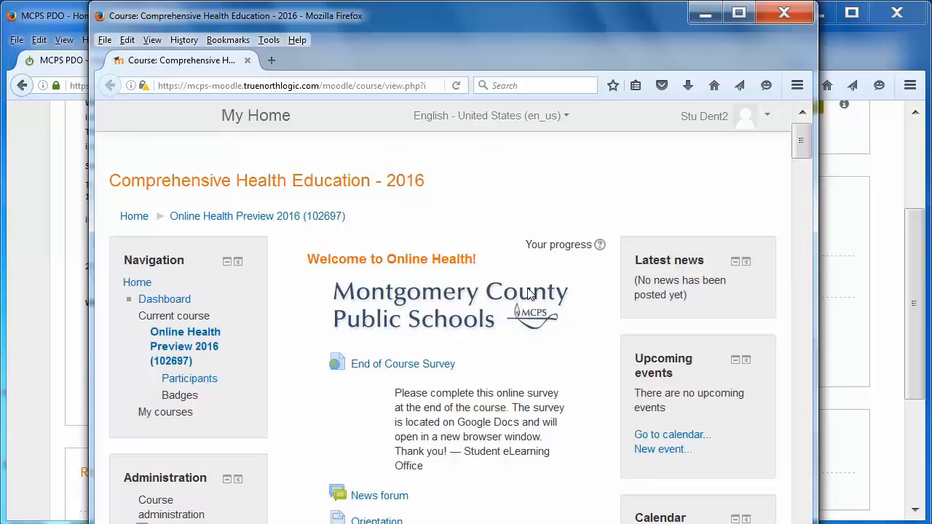
mouse_move(533, 221)
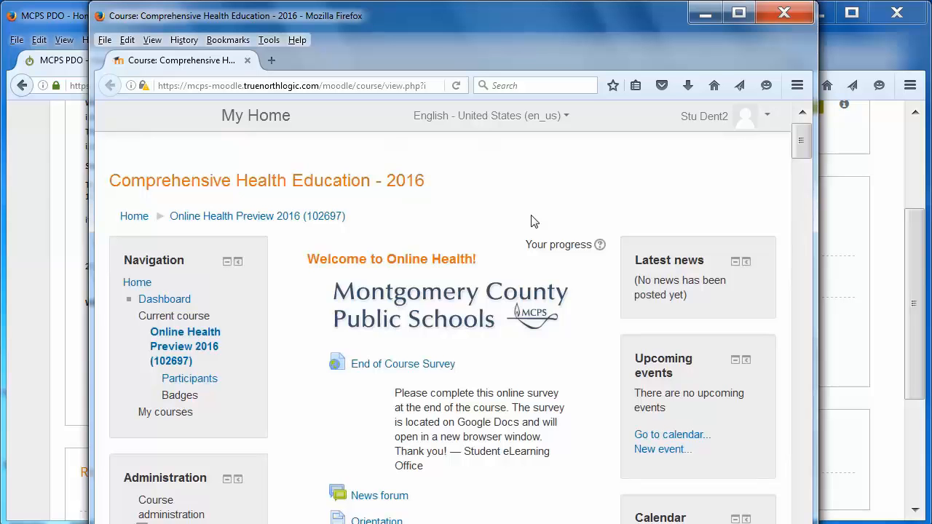
mouse_move(707, 188)
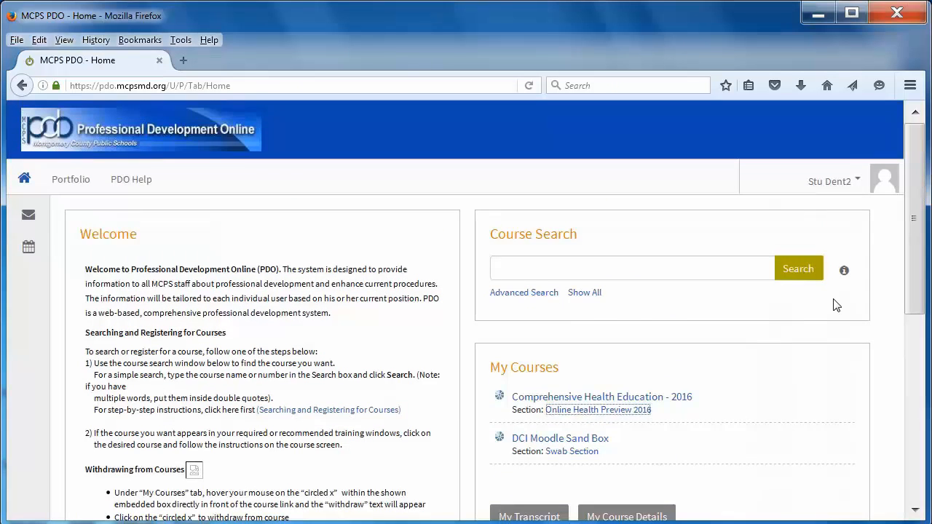
mouse_move(865, 283)
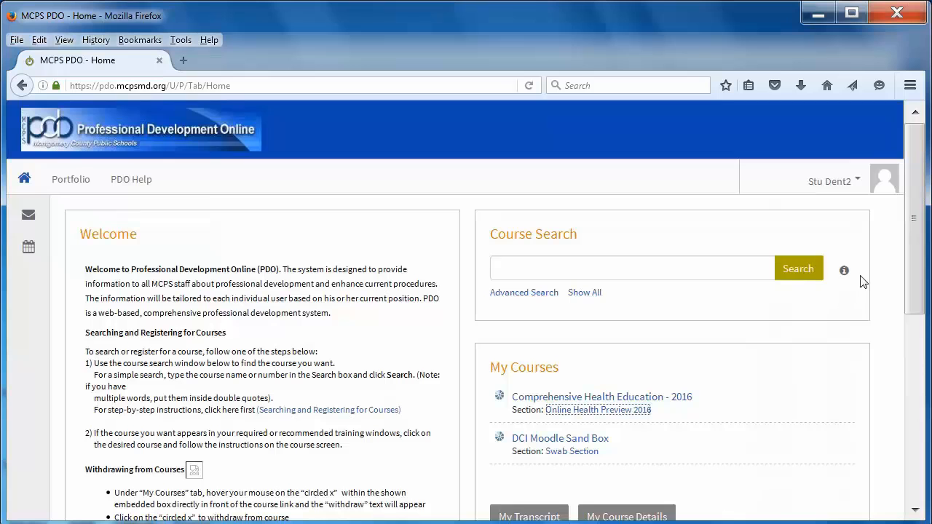
Choose Logout from the user name dropdown to return to the login page.
left_click(833, 180)
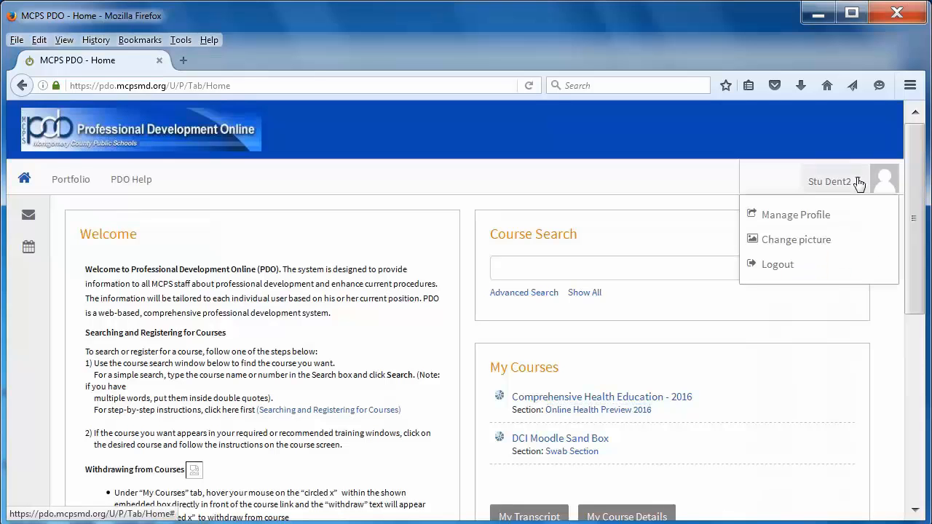
mouse_move(795, 214)
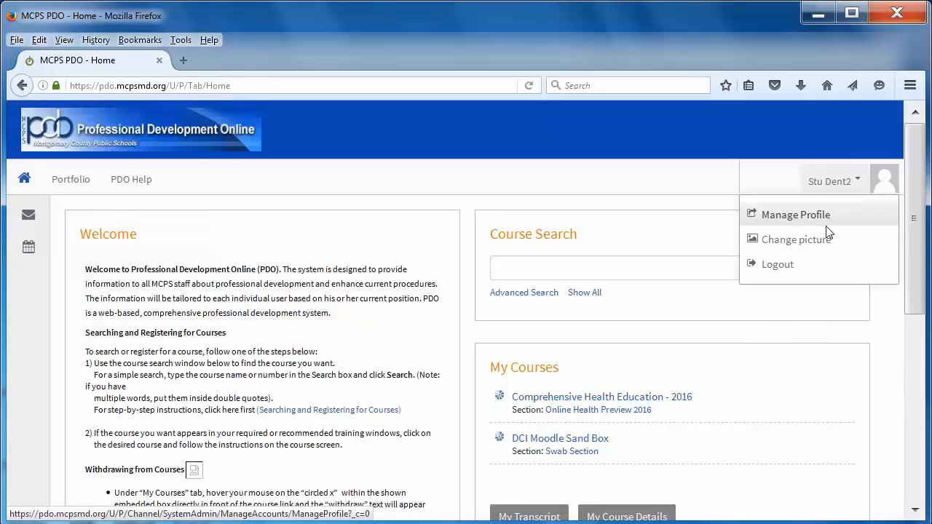
mouse_move(778, 263)
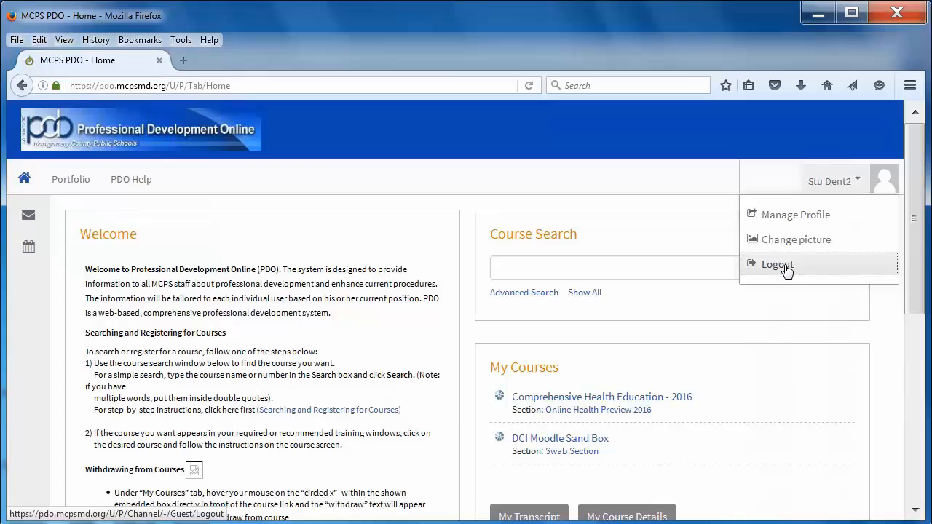
left_click(777, 264)
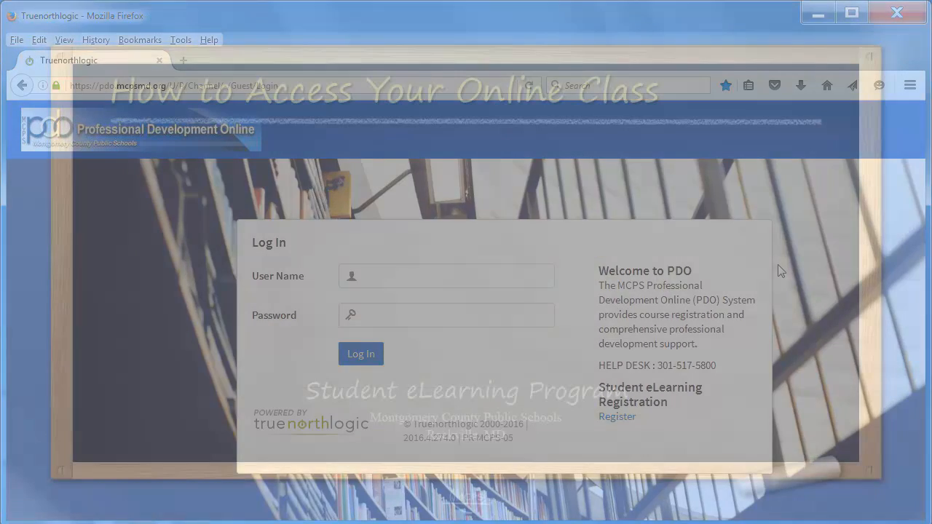